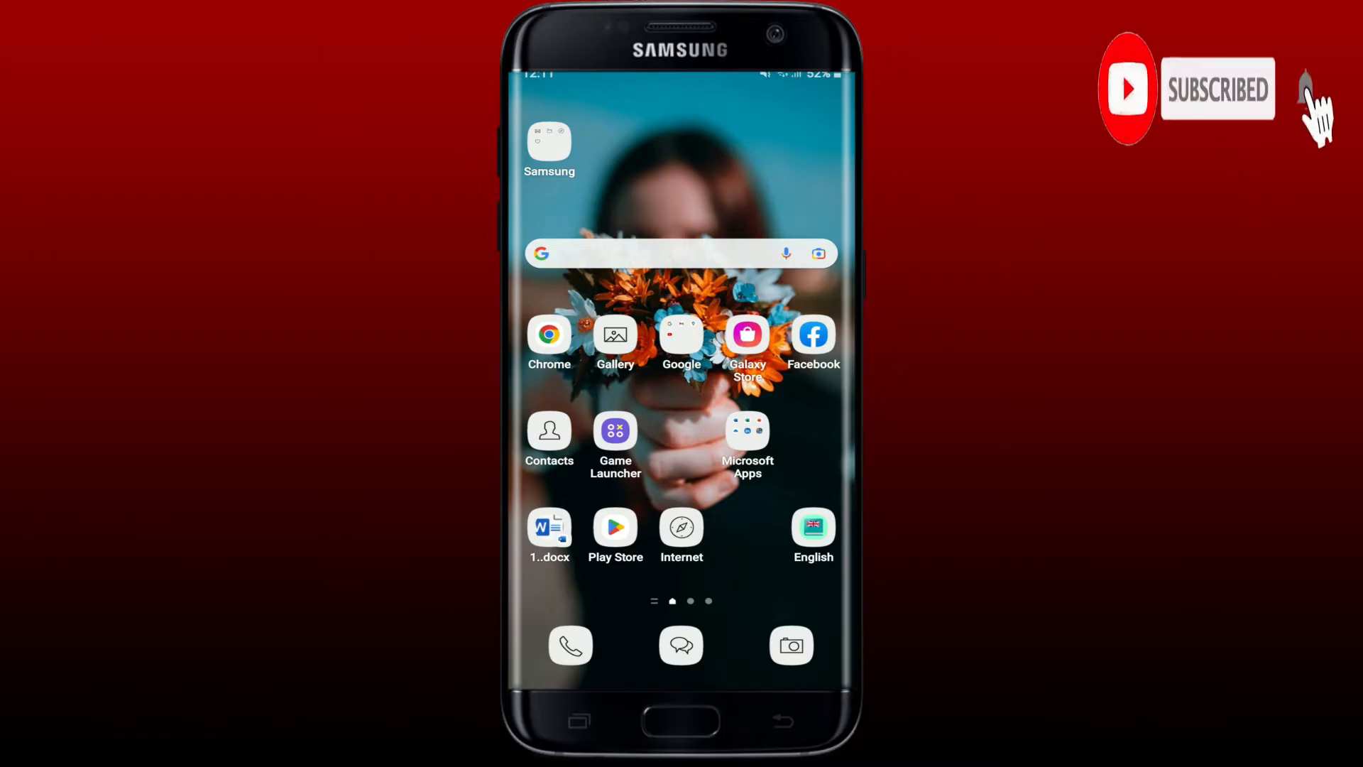
{"action": "mouse_move", "coordinate": [1304, 86]}
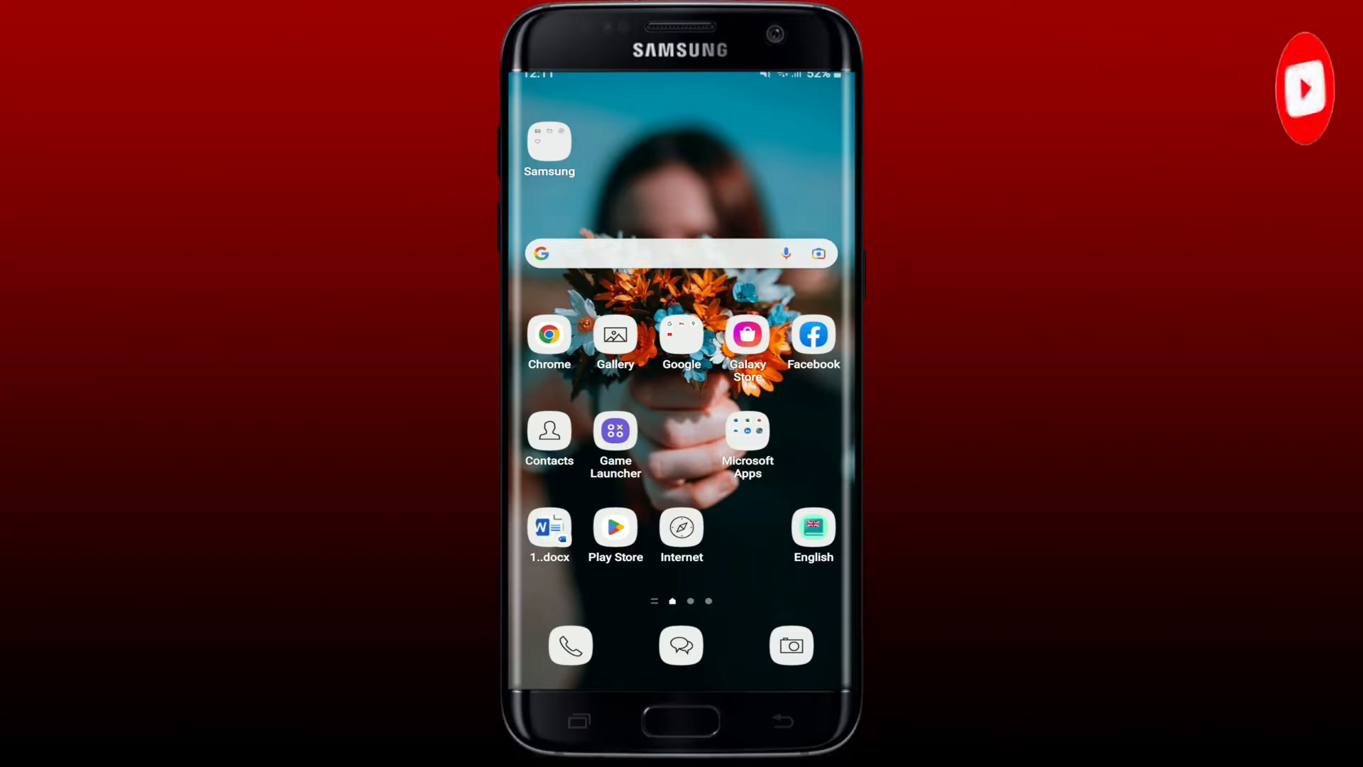
Launch the game, delete the selected friends in batch manage, and confirm OK on the Notice
{"action": "left_click", "coordinate": [615, 429]}
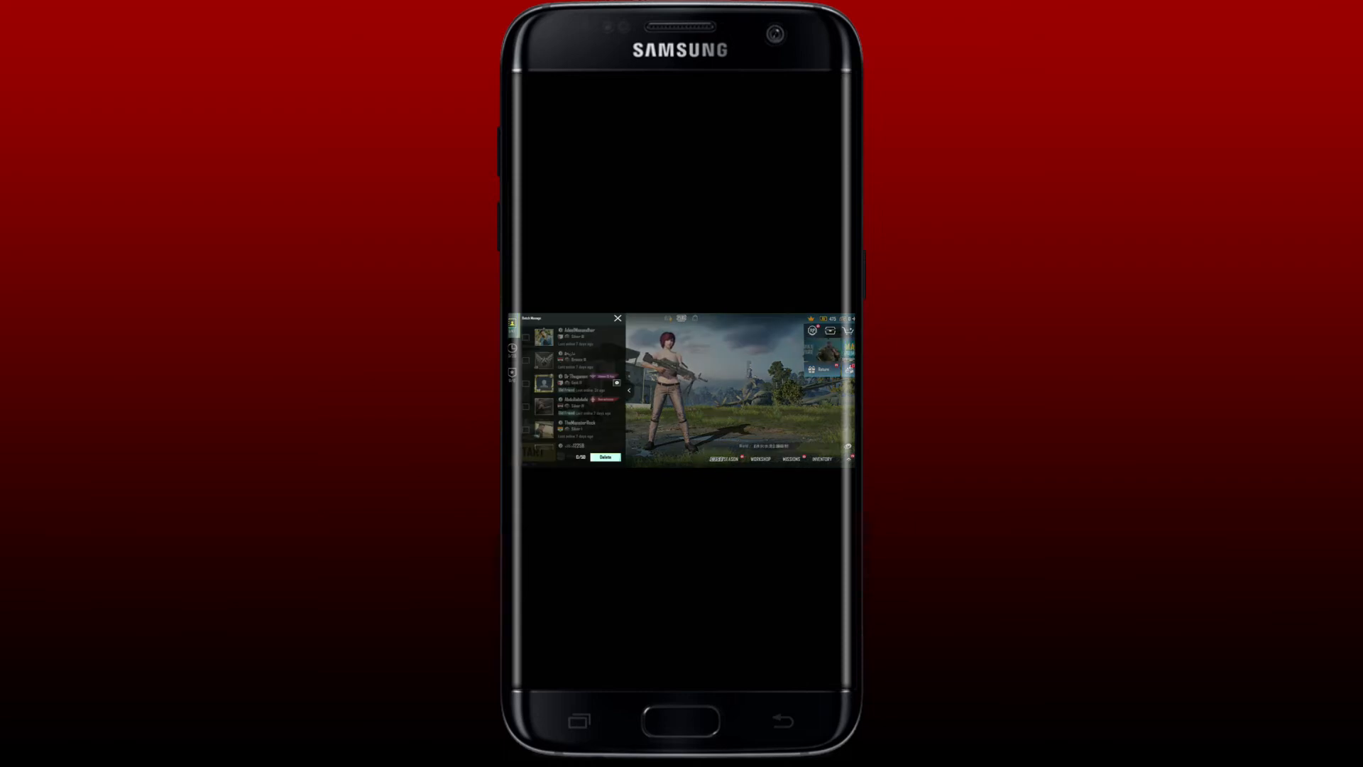
{"action": "scroll", "scroll_direction": "down", "scroll_amount": 3}
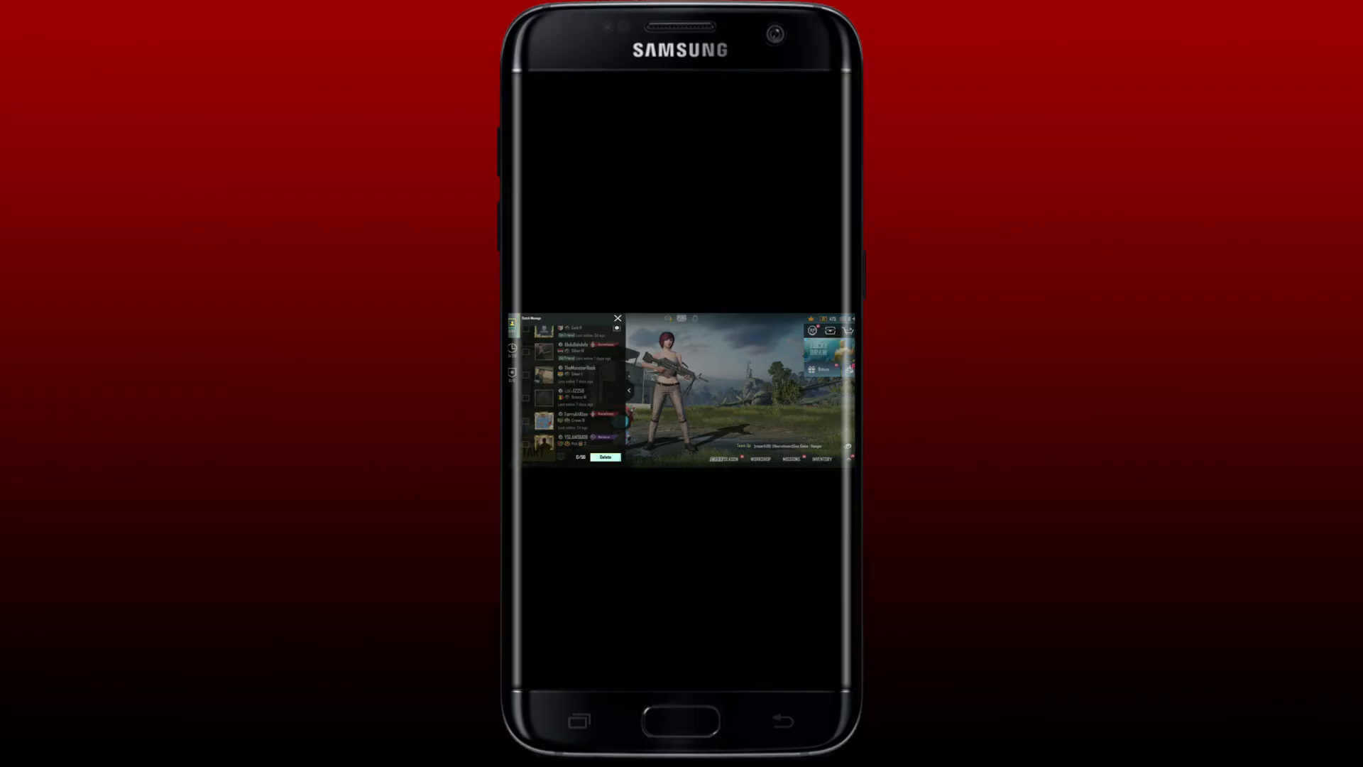
{"action": "left_click", "coordinate": [605, 458]}
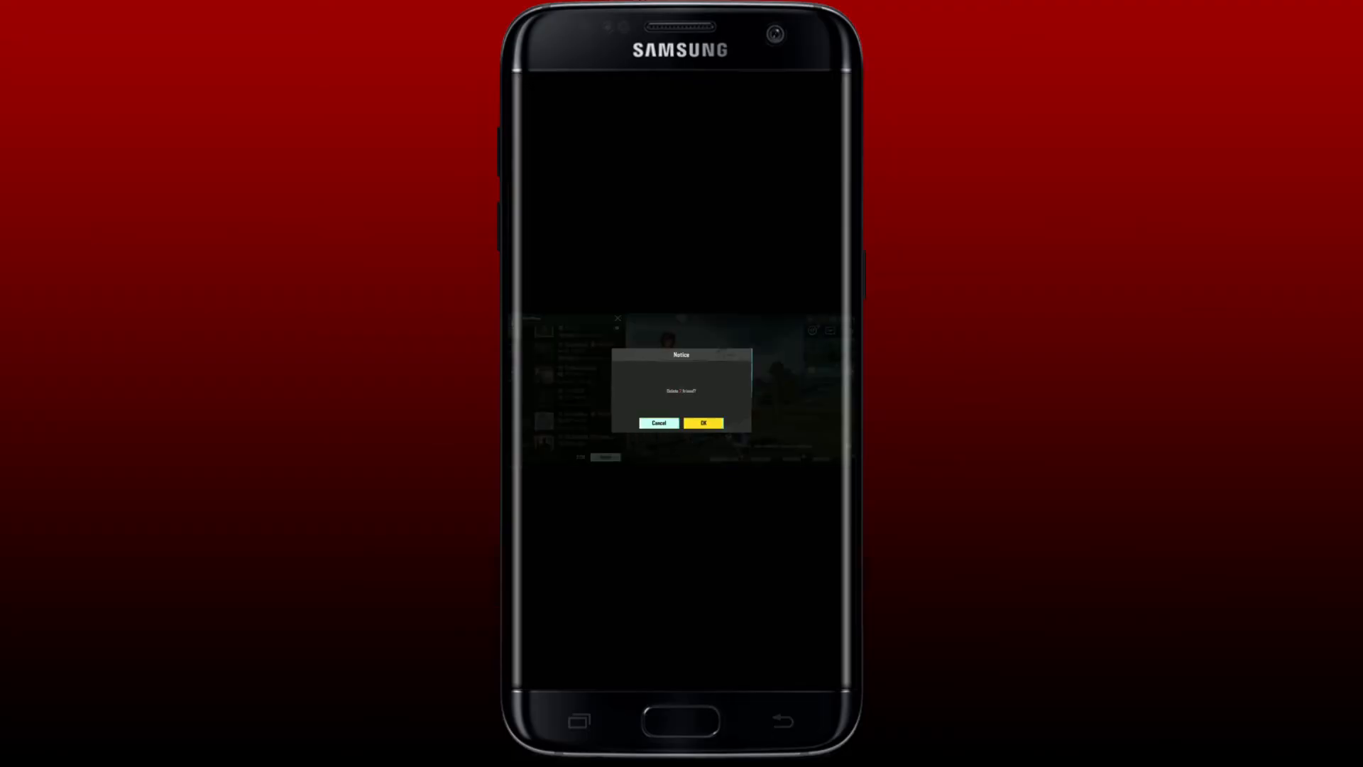
{"action": "left_click", "coordinate": [703, 424]}
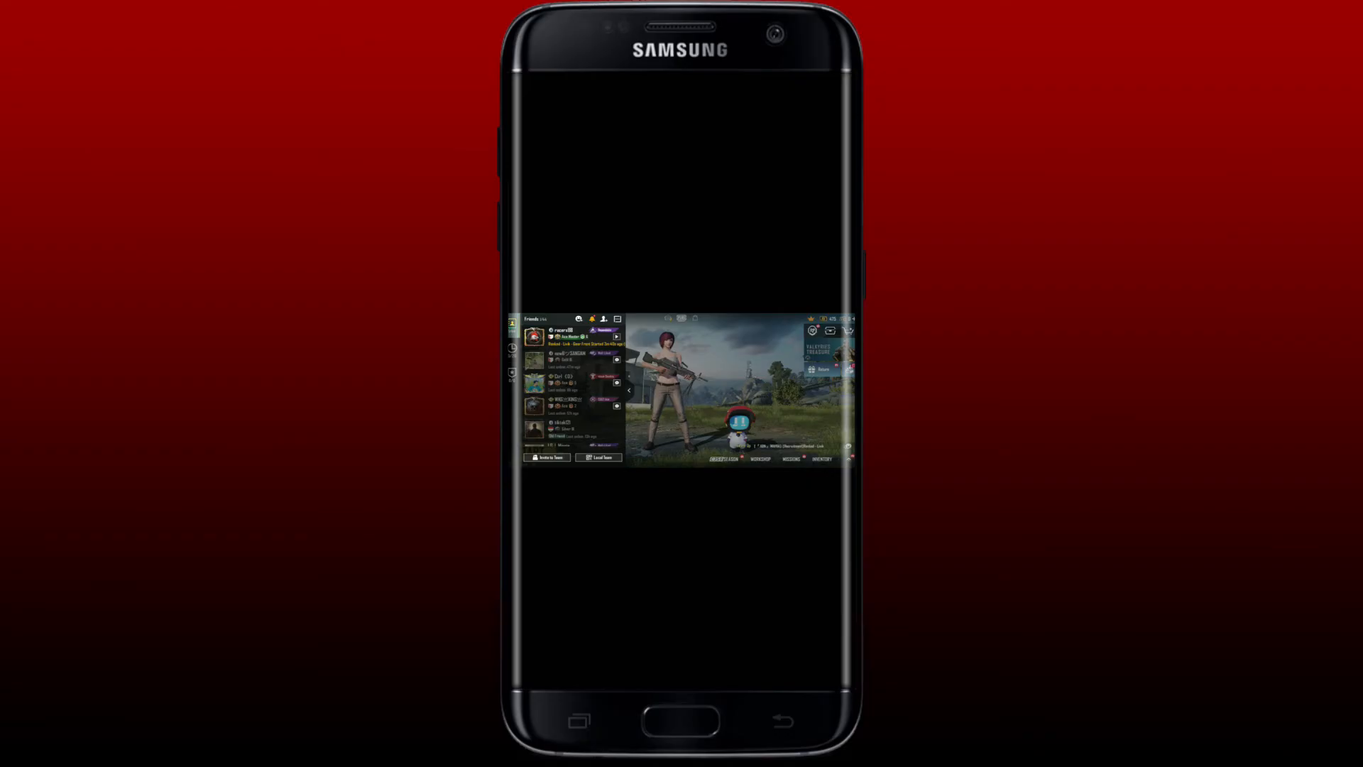